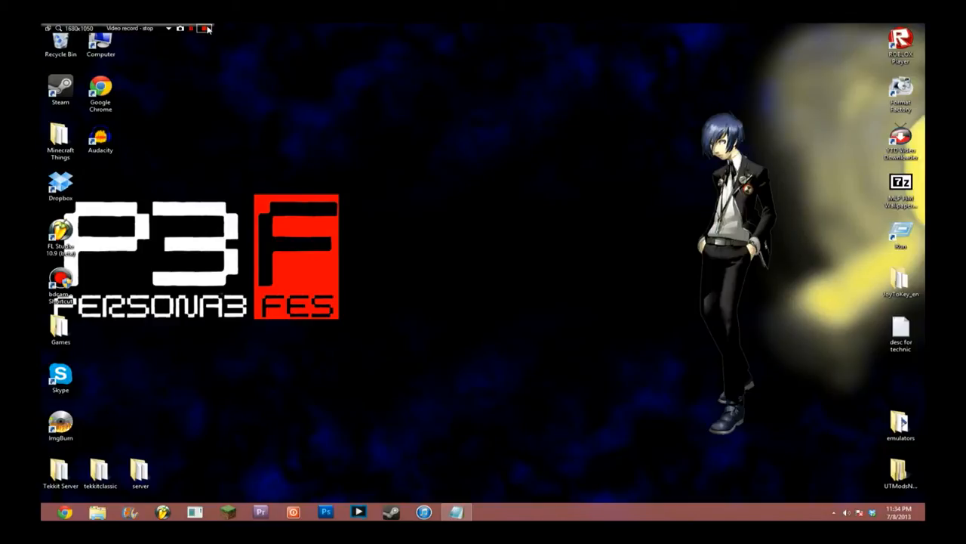
# Bring up the desktop notes file listing the Technic Pack web addresses
pyautogui.click(193, 24)
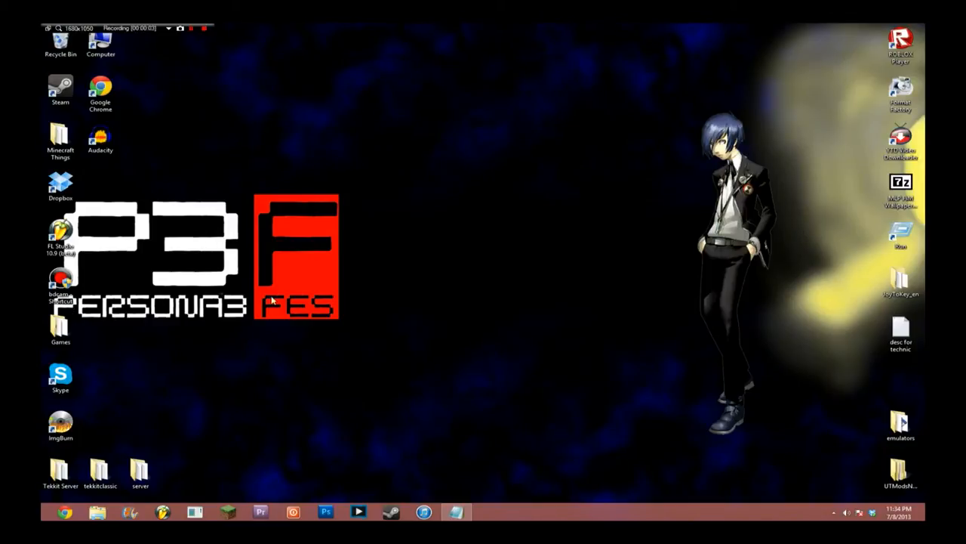
pyautogui.moveTo(340, 323)
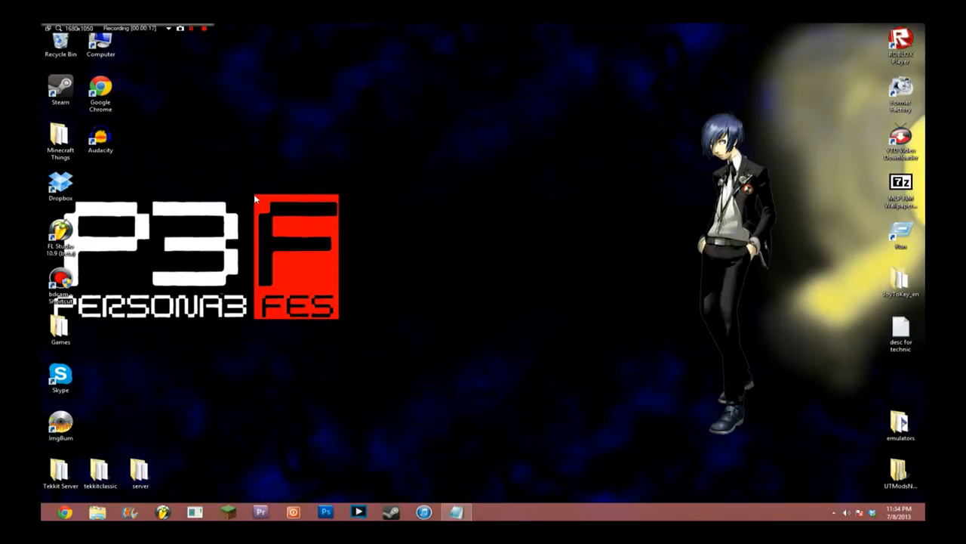
pyautogui.moveTo(284, 184)
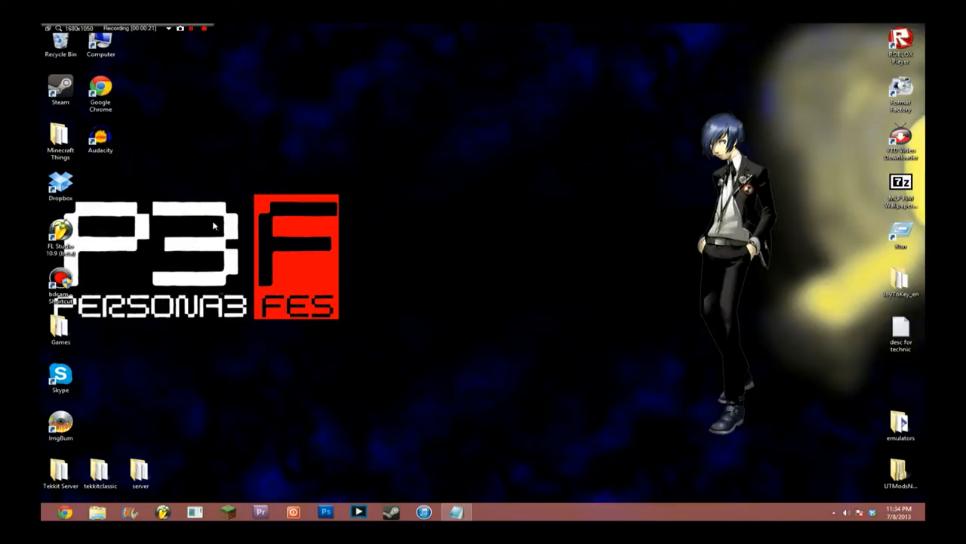
pyautogui.moveTo(275, 103)
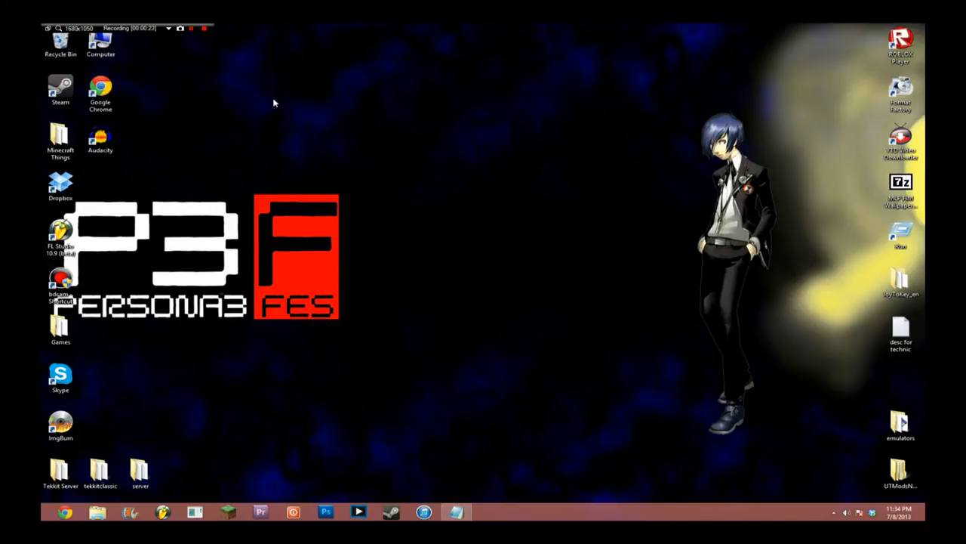
pyautogui.moveTo(341, 197)
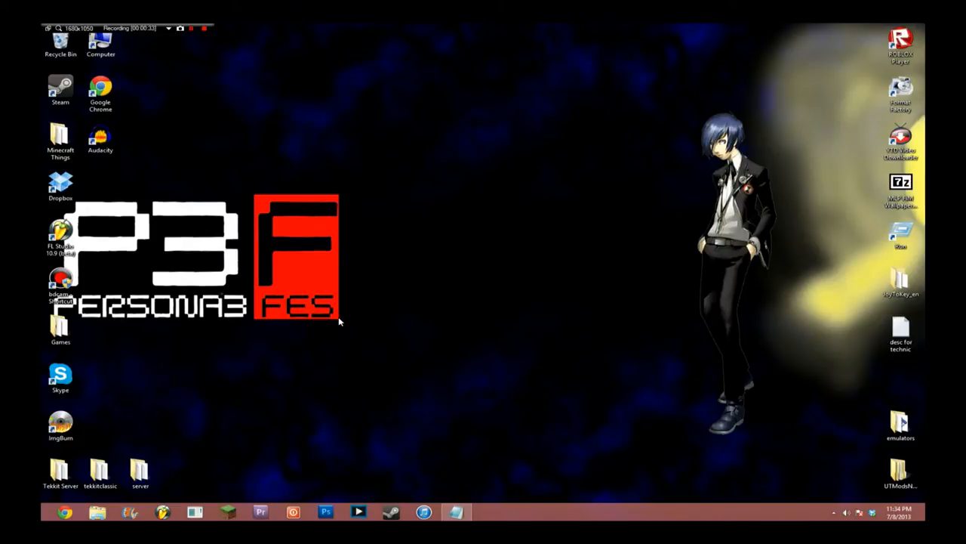
pyautogui.click(295, 257)
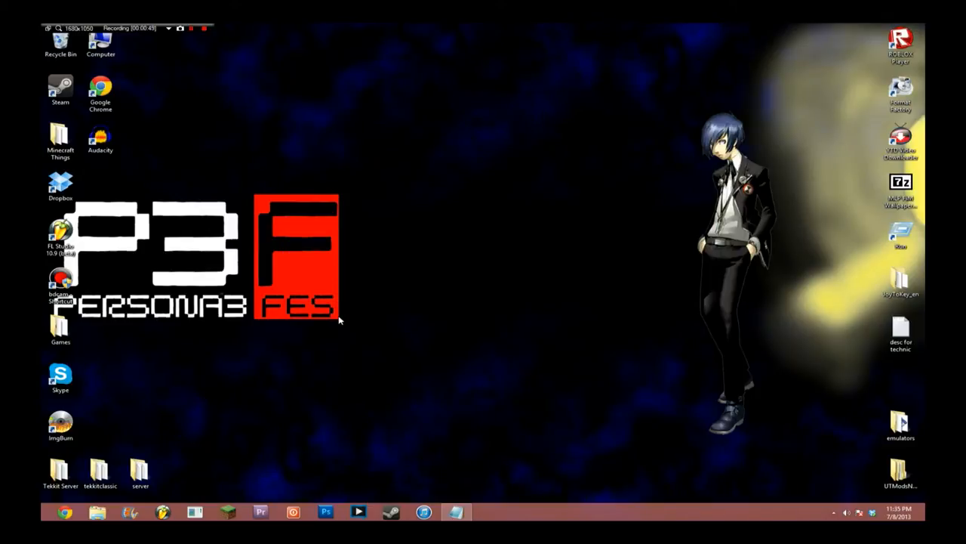
pyautogui.moveTo(546, 499)
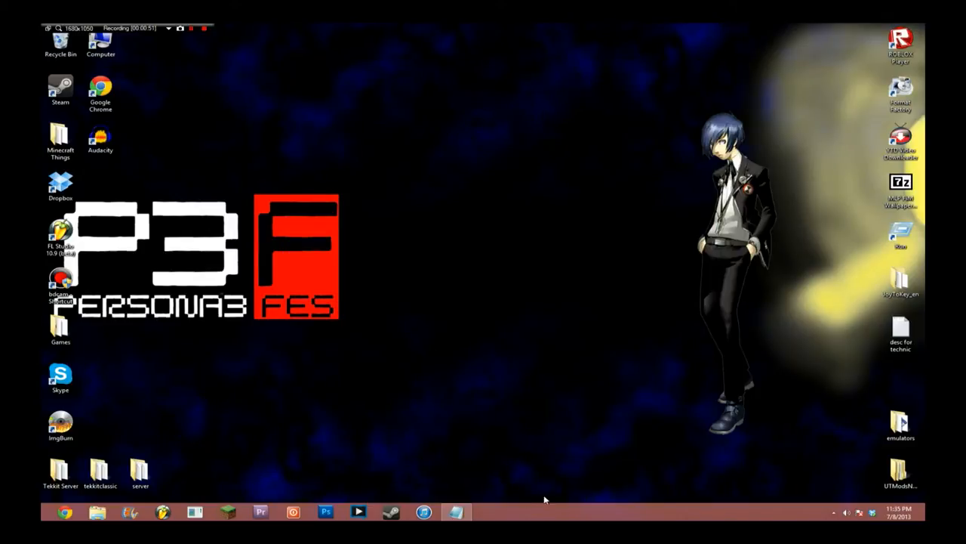
pyautogui.doubleClick(906, 333)
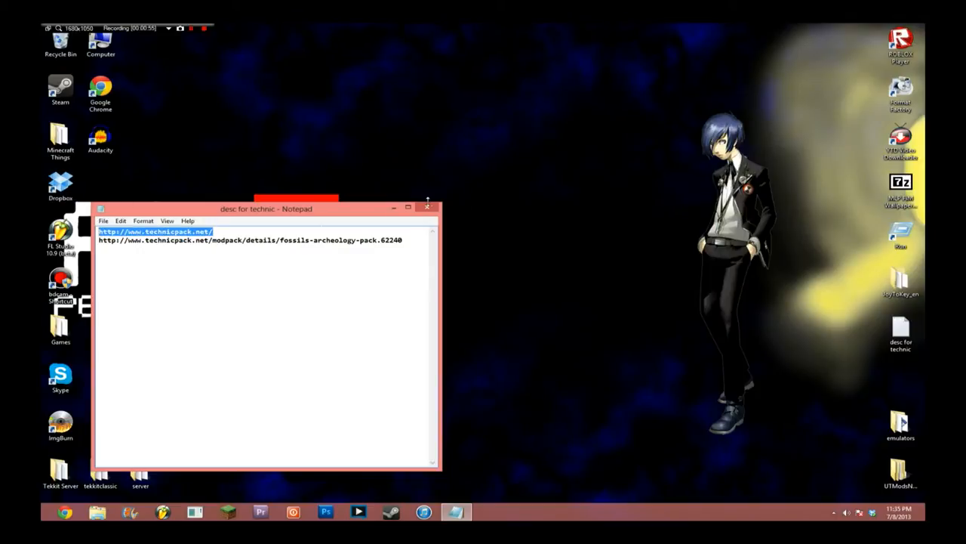
pyautogui.moveTo(379, 204)
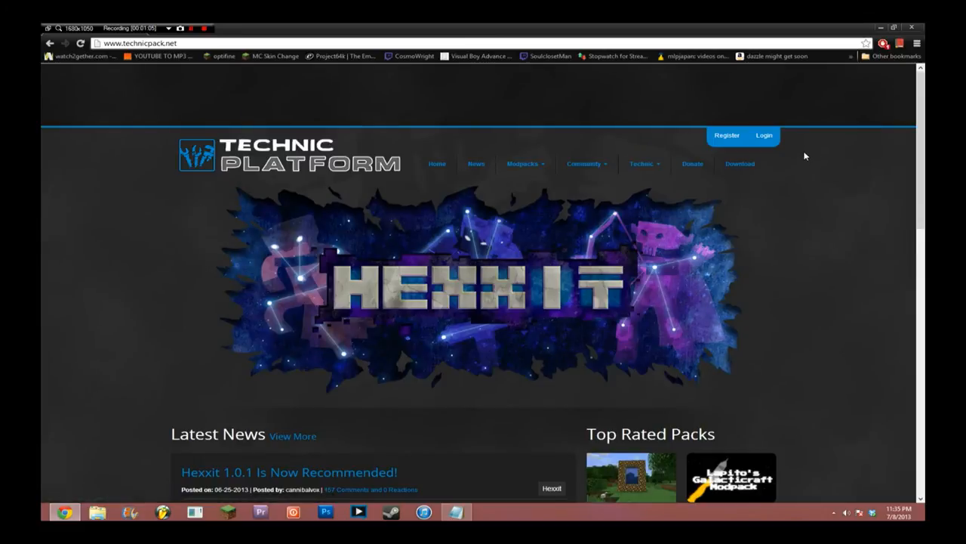
pyautogui.moveTo(338, 273)
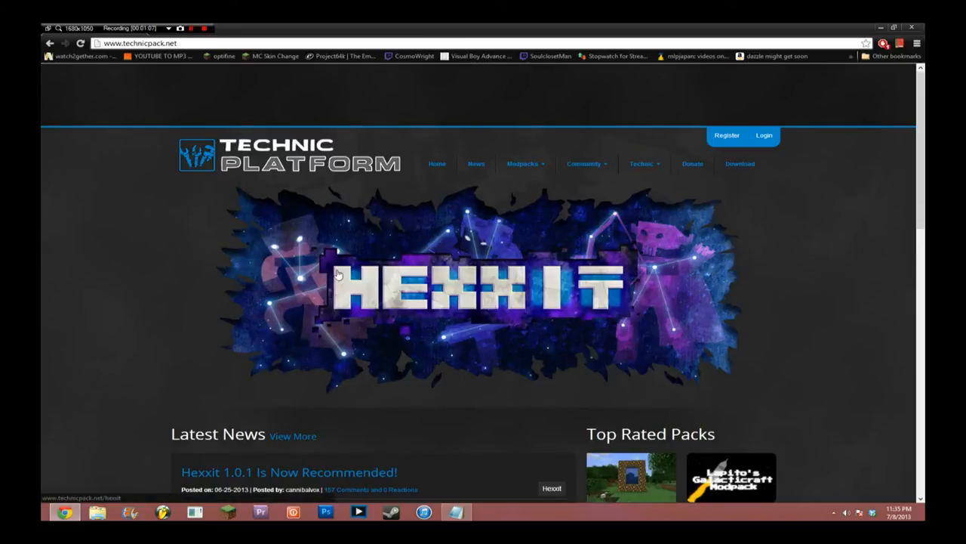
pyautogui.moveTo(249, 232)
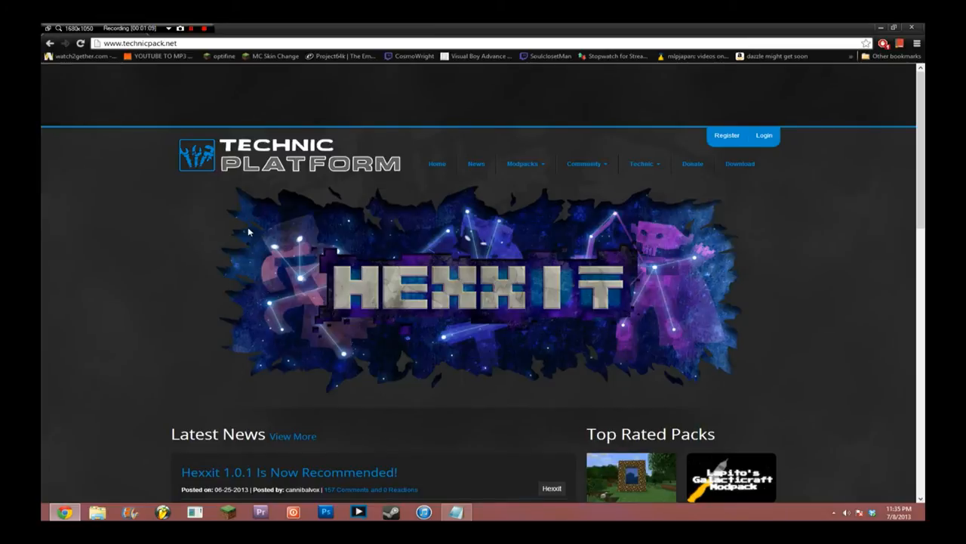
pyautogui.moveTo(339, 175)
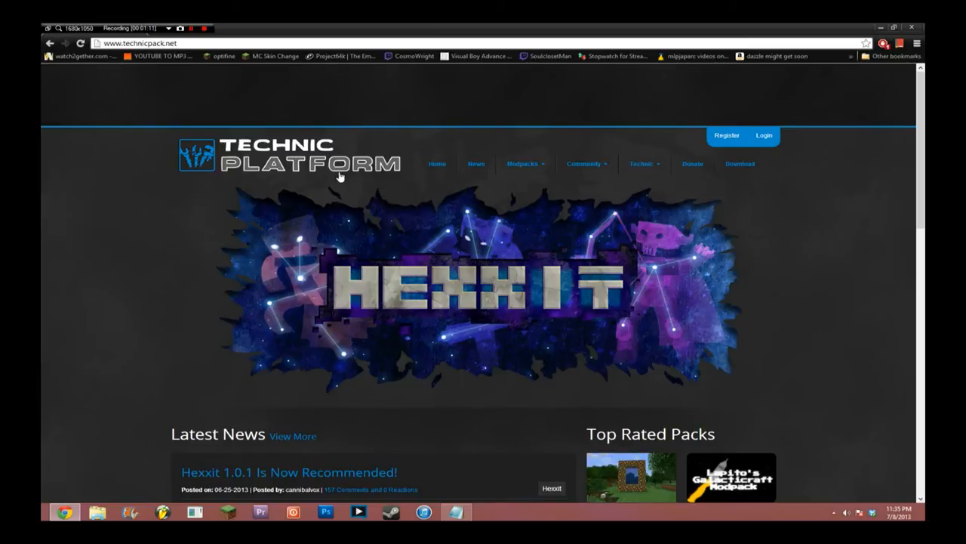
pyautogui.moveTo(749, 169)
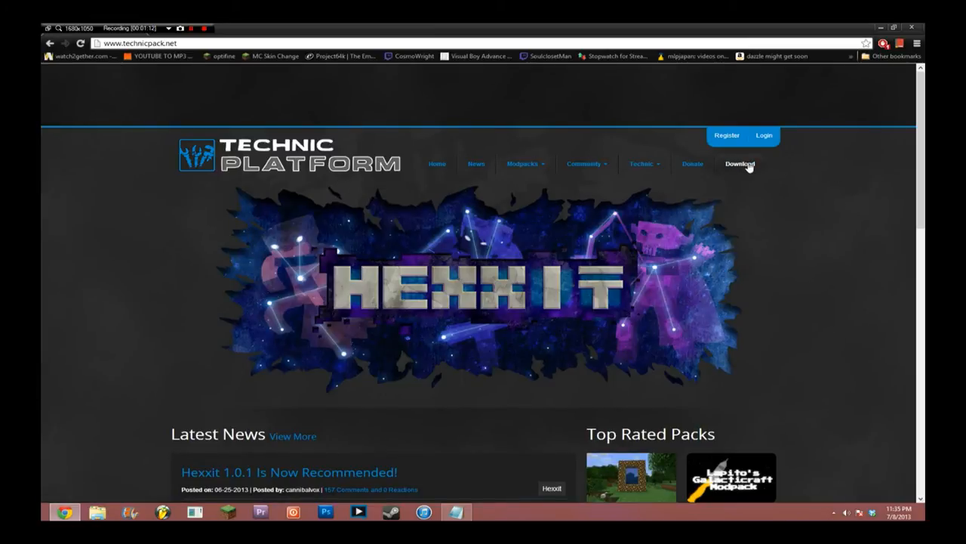
pyautogui.moveTo(689, 166)
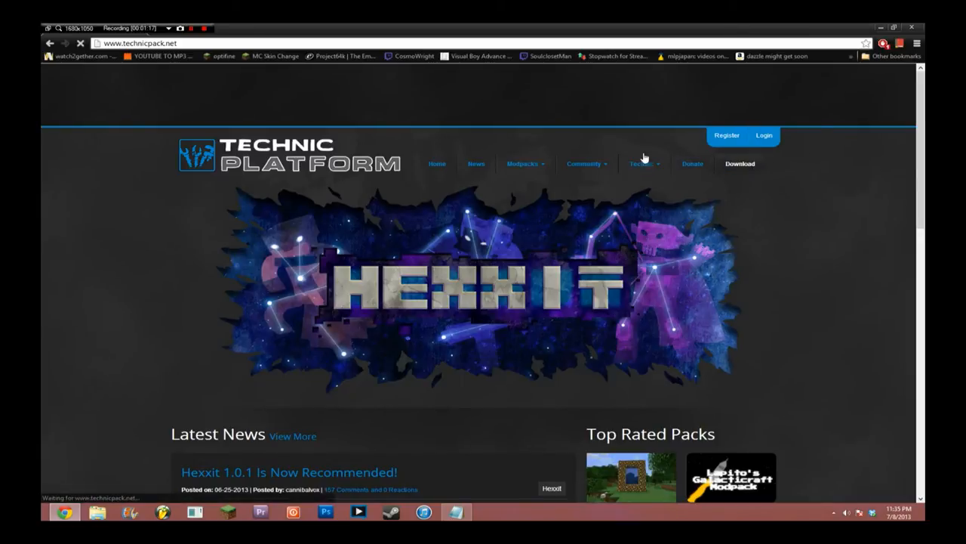
# Download the Windows TechnicLauncher.exe from the Technic Platform download page
pyautogui.click(740, 163)
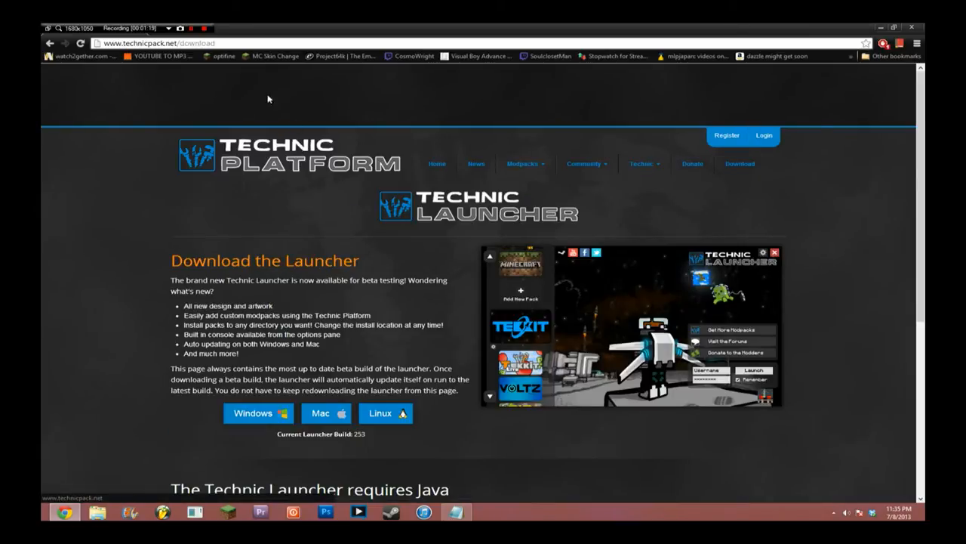
pyautogui.moveTo(405, 189)
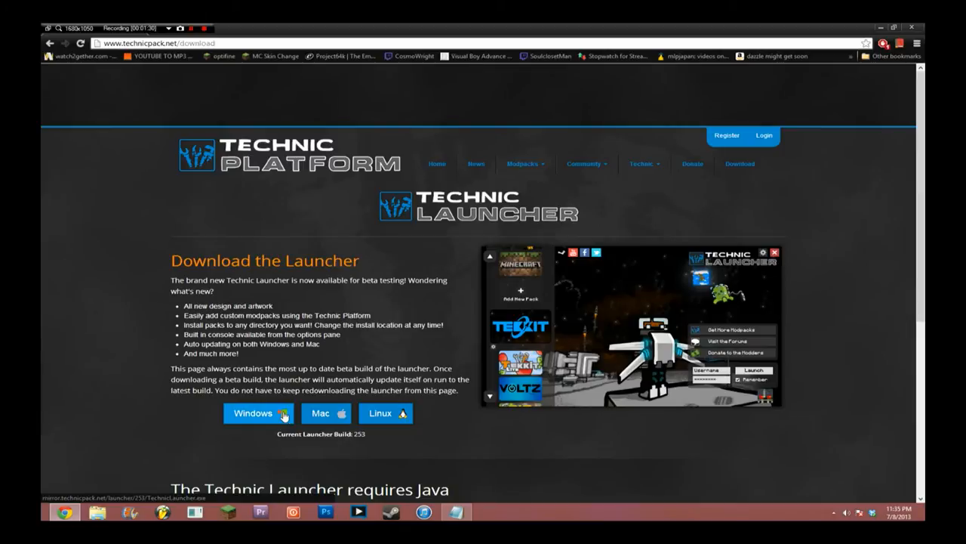
pyautogui.moveTo(348, 413)
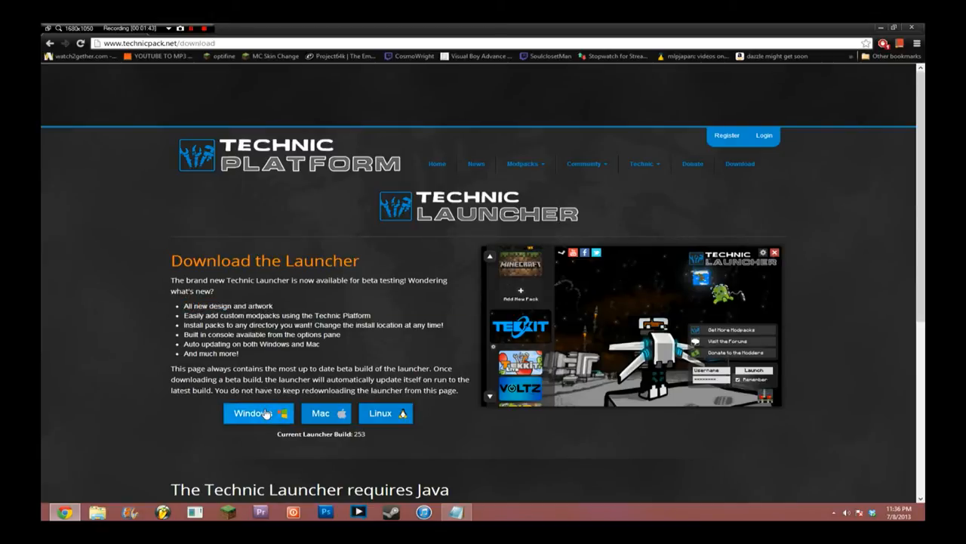
pyautogui.click(254, 413)
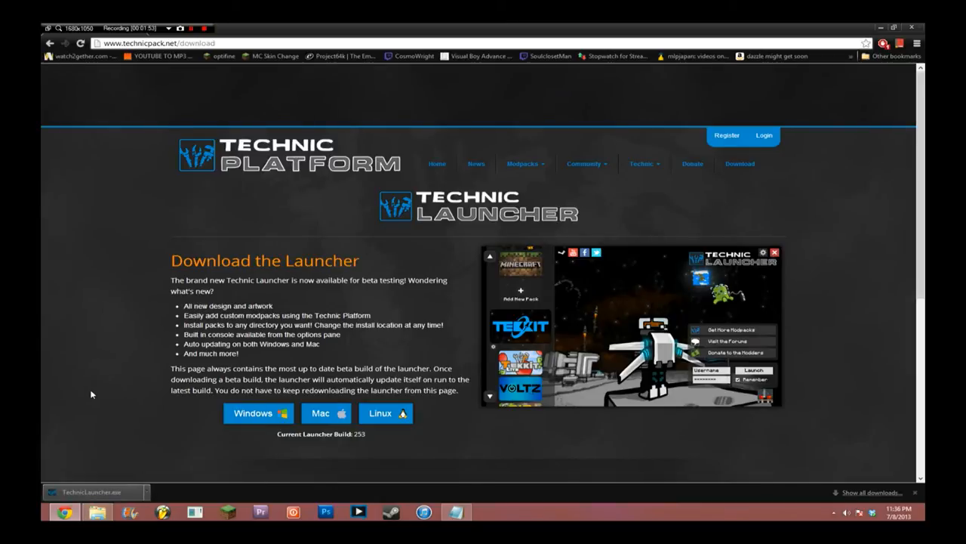
pyautogui.moveTo(751, 145)
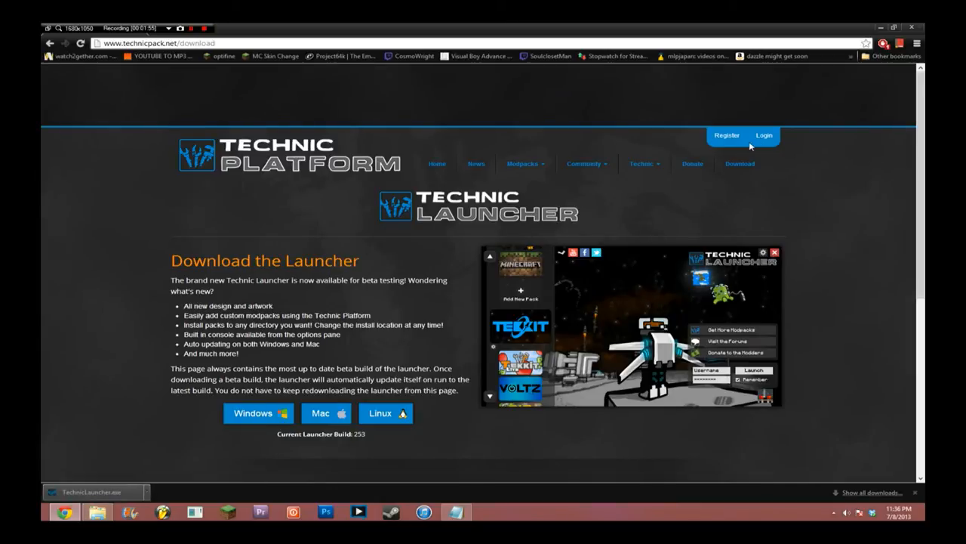
pyautogui.moveTo(872, 33)
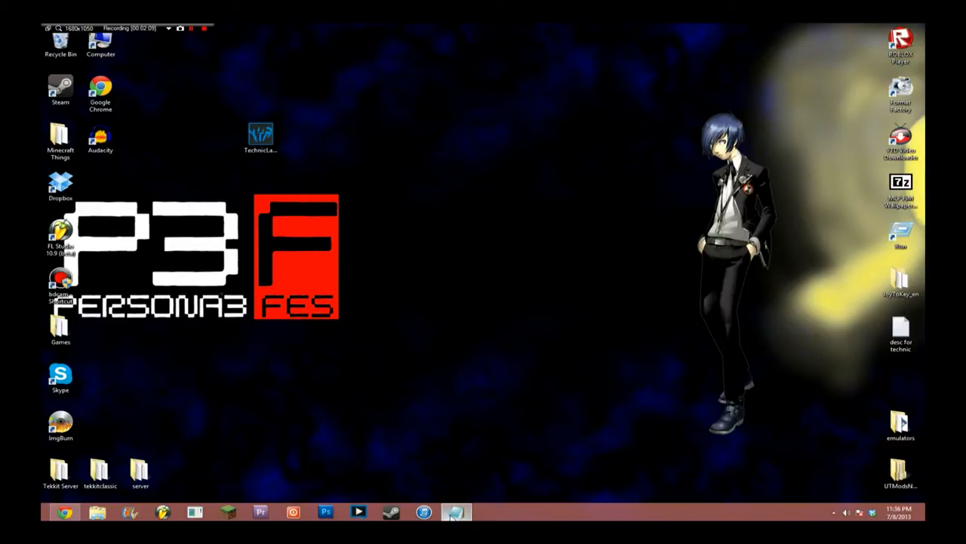
pyautogui.moveTo(341, 134)
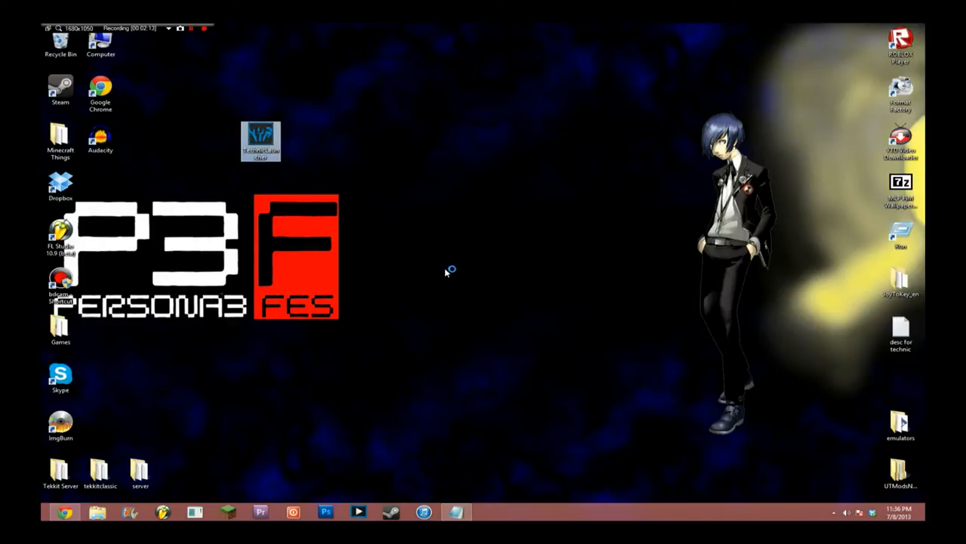
# Run TechnicLauncher.exe from the desktop to show the modpack list
pyautogui.doubleClick(260, 142)
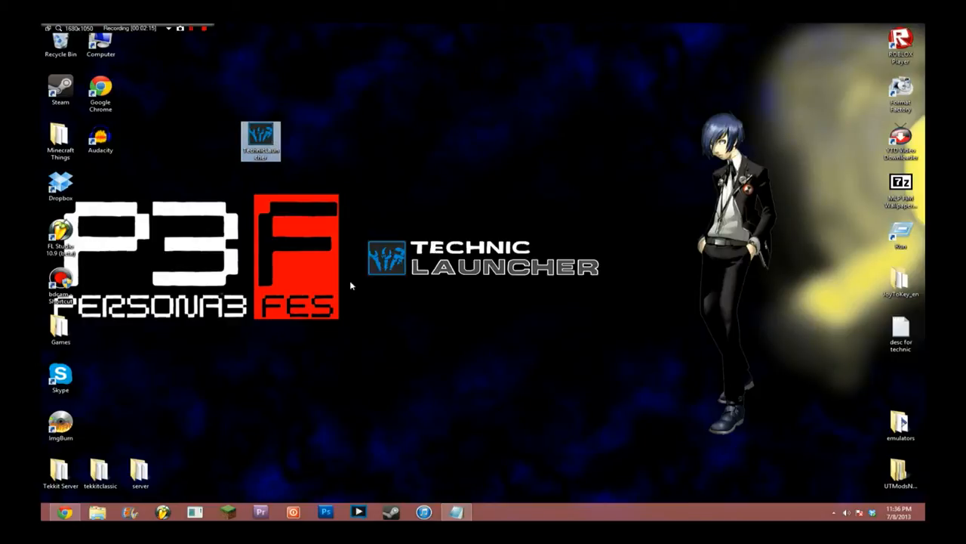
pyautogui.doubleClick(260, 142)
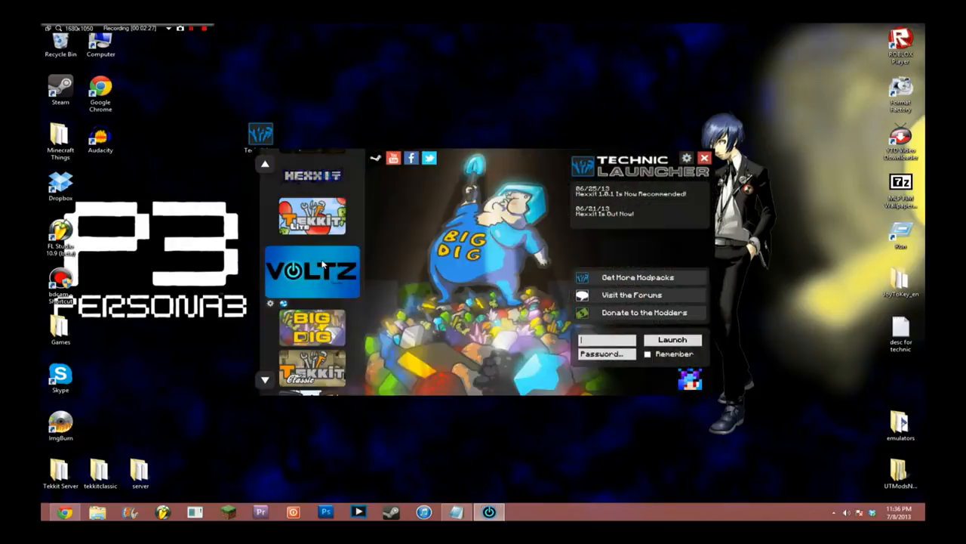
# Start Add New Pack from the bottom of the launcher's modpack list
pyautogui.scroll(-3)
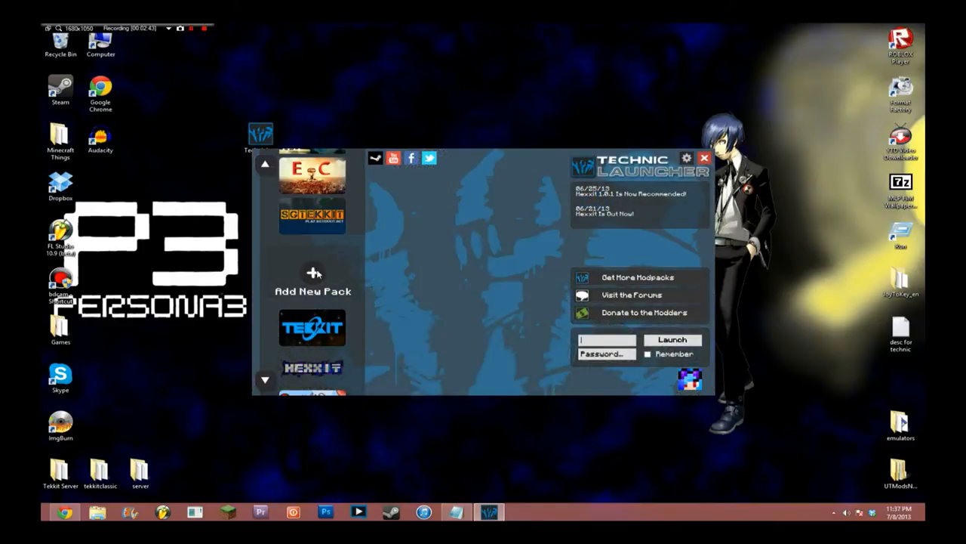
pyautogui.click(313, 275)
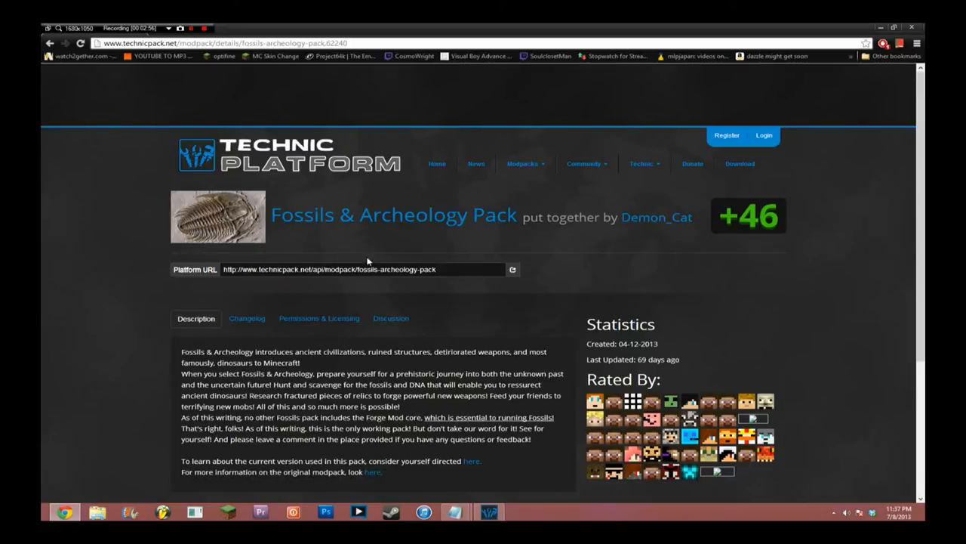
# Select the Fossils & Archeology Pack's full Platform URL in Chrome for copying
pyautogui.doubleClick(404, 269)
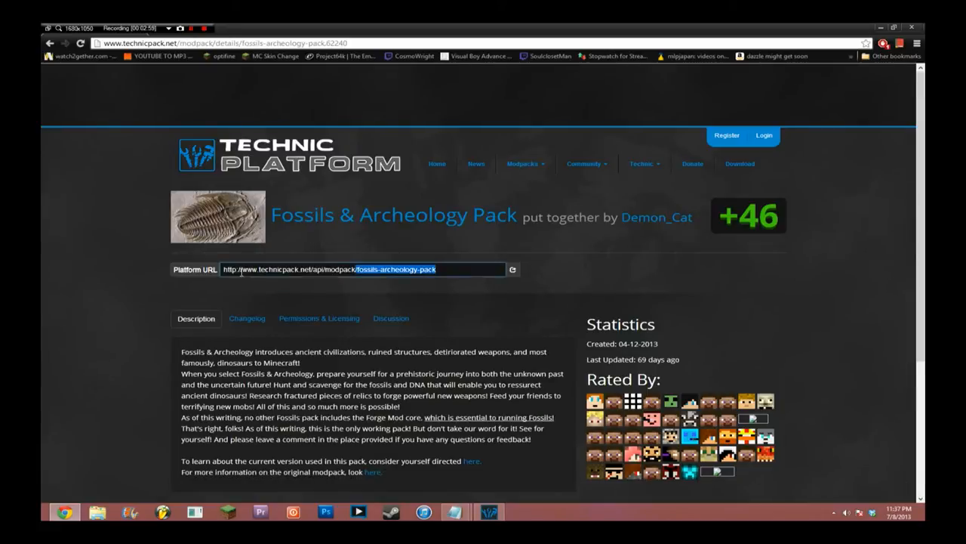
pyautogui.tripleClick(360, 269)
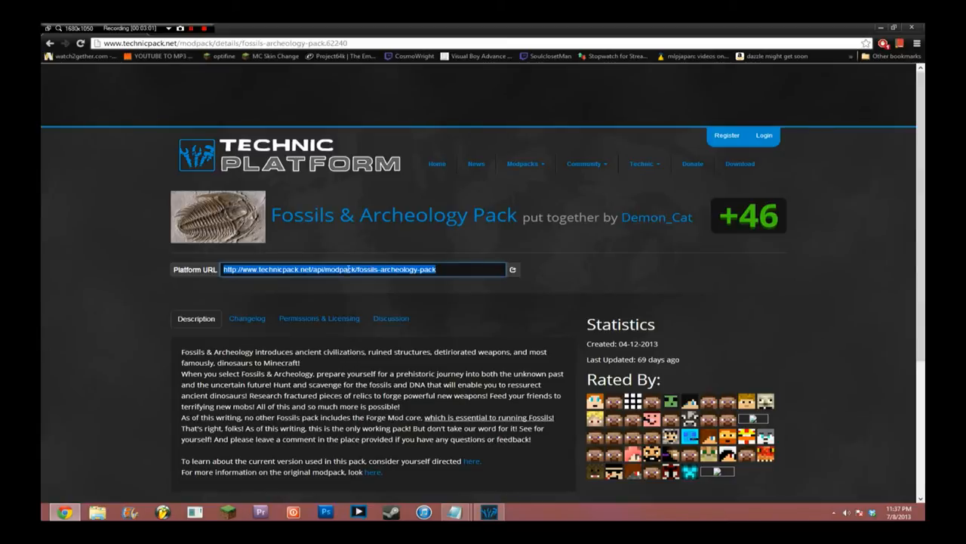
pyautogui.moveTo(366, 299)
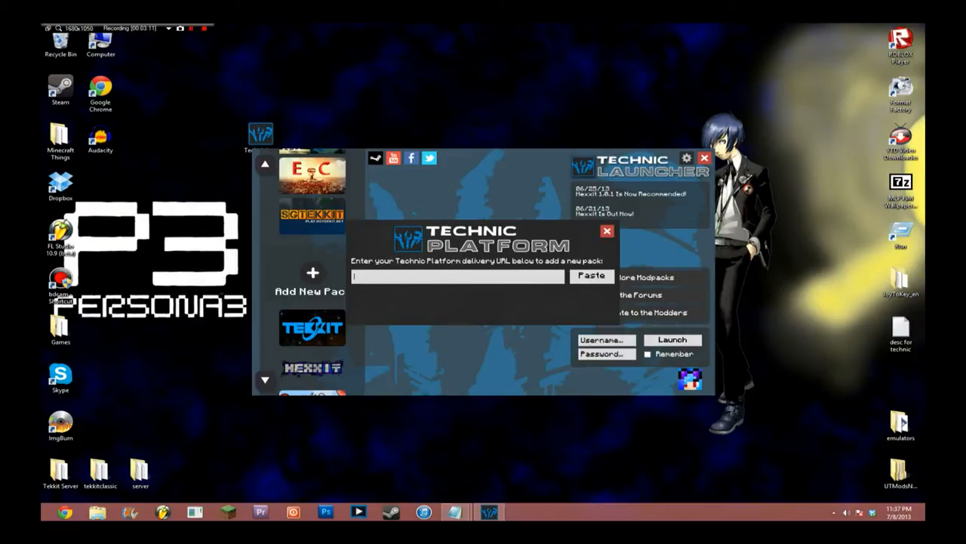
# Paste the Platform URL so the Fossils & Archeology Pack joins the pack list
pyautogui.click(592, 275)
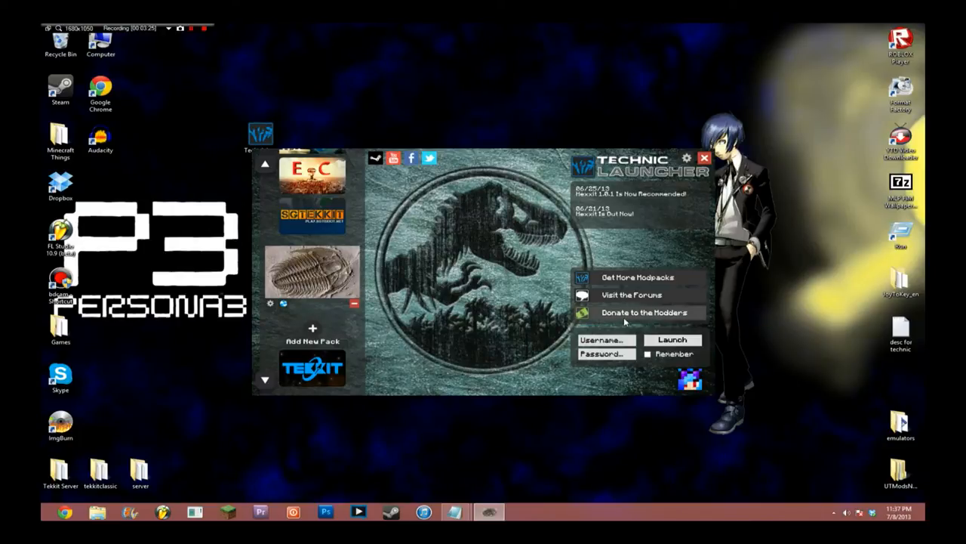
# Log in with Remember ticked and launch the Fossils & Archeology Pack
pyautogui.click(604, 338)
pyautogui.write('Souloloset')
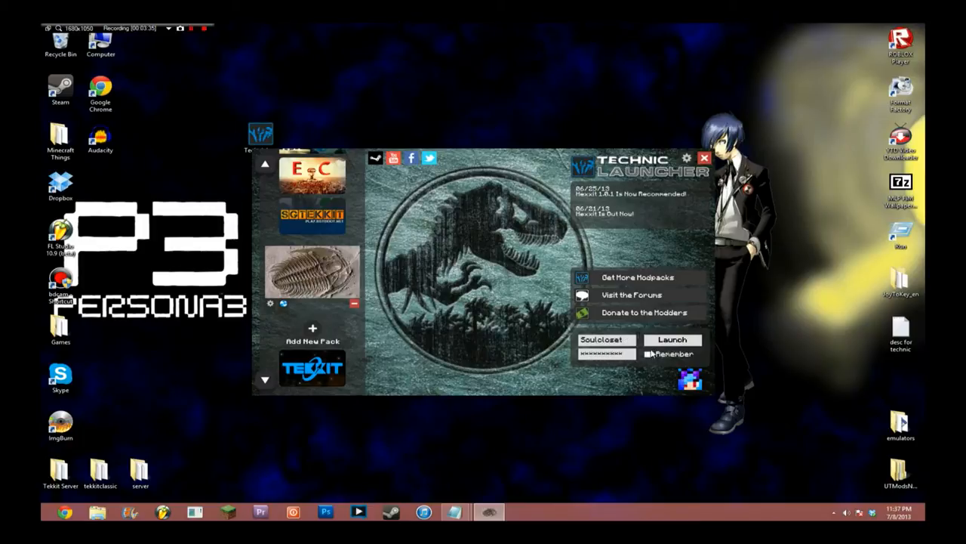
pyautogui.click(650, 353)
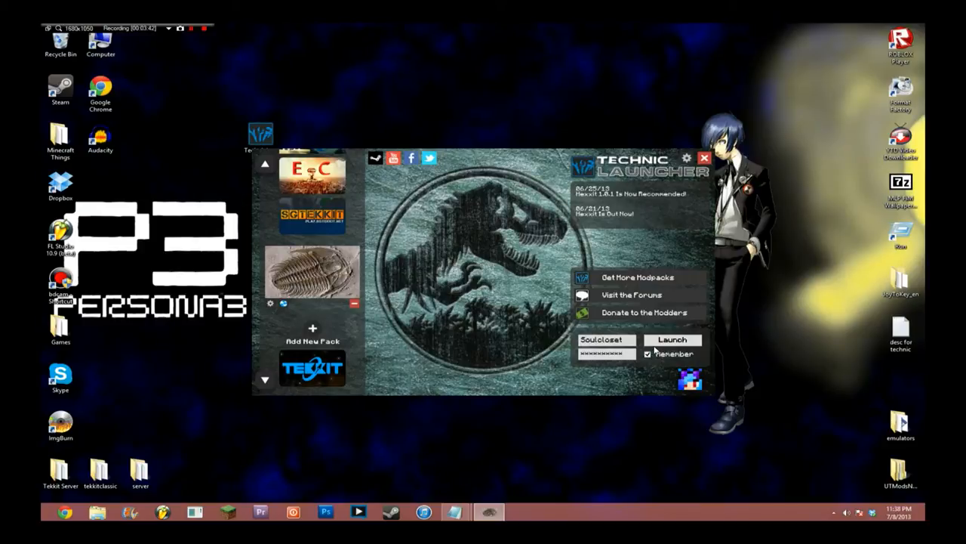
pyautogui.click(674, 340)
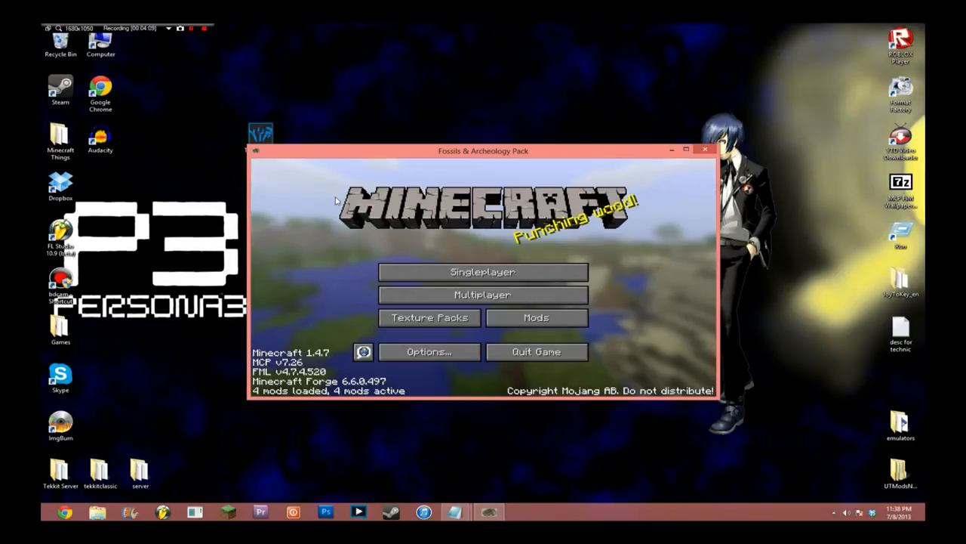
# Glance at Multiplayer, back out, and reach the empty Singleplayer world list
pyautogui.click(483, 272)
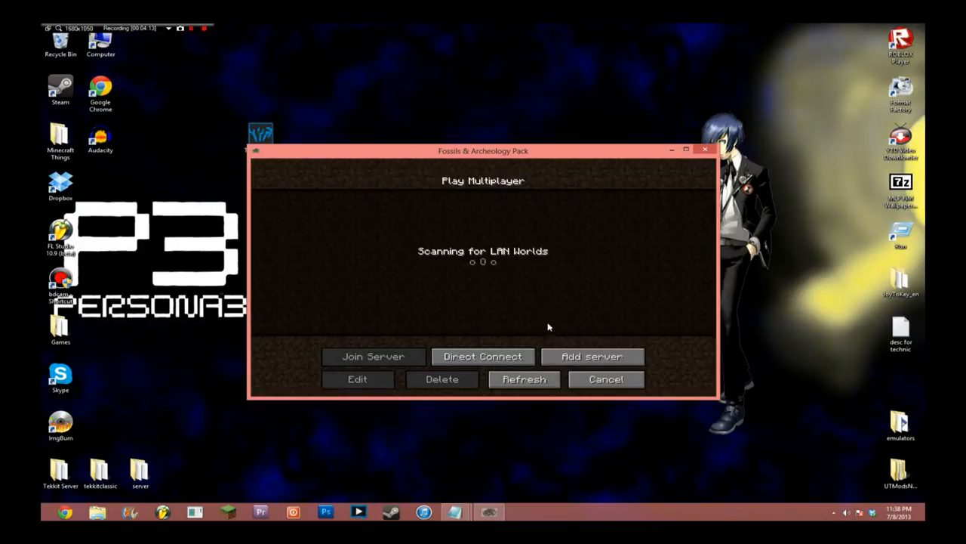
pyautogui.click(605, 377)
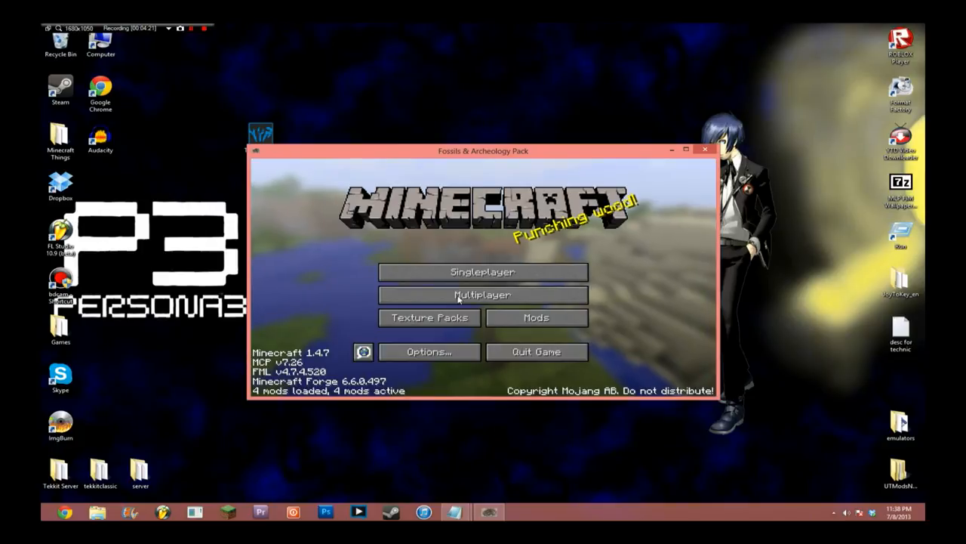
pyautogui.moveTo(504, 272)
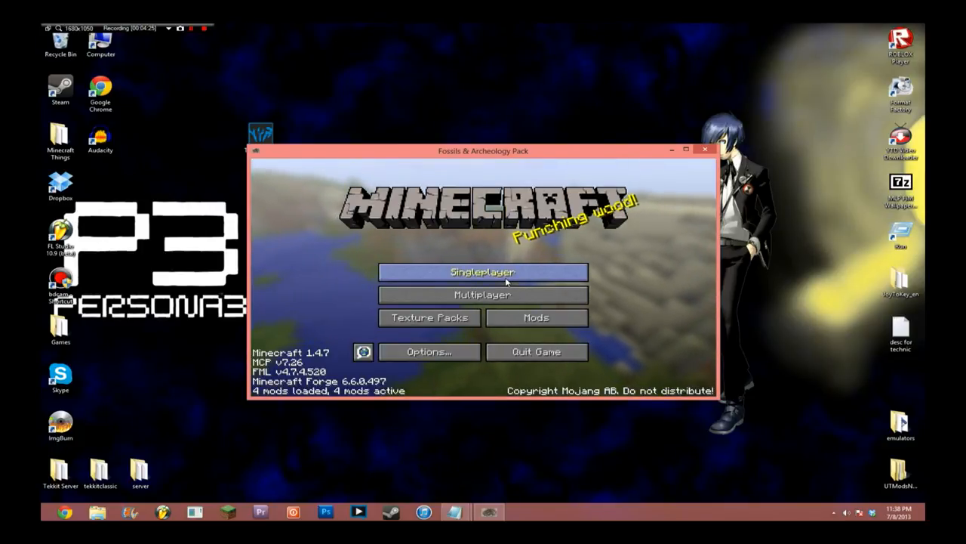
pyautogui.moveTo(517, 155)
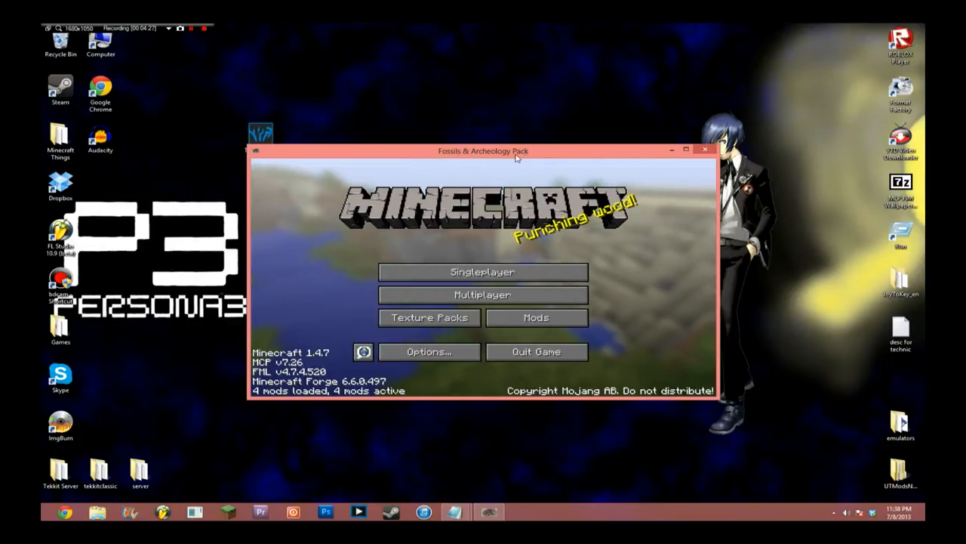
pyautogui.click(484, 272)
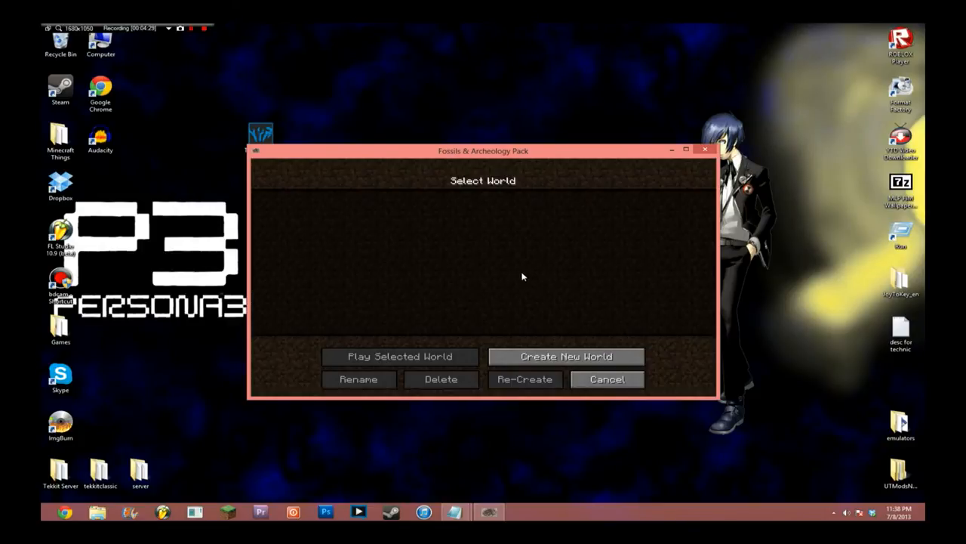
# Create a Creative-mode world named New World and enter it
pyautogui.click(565, 356)
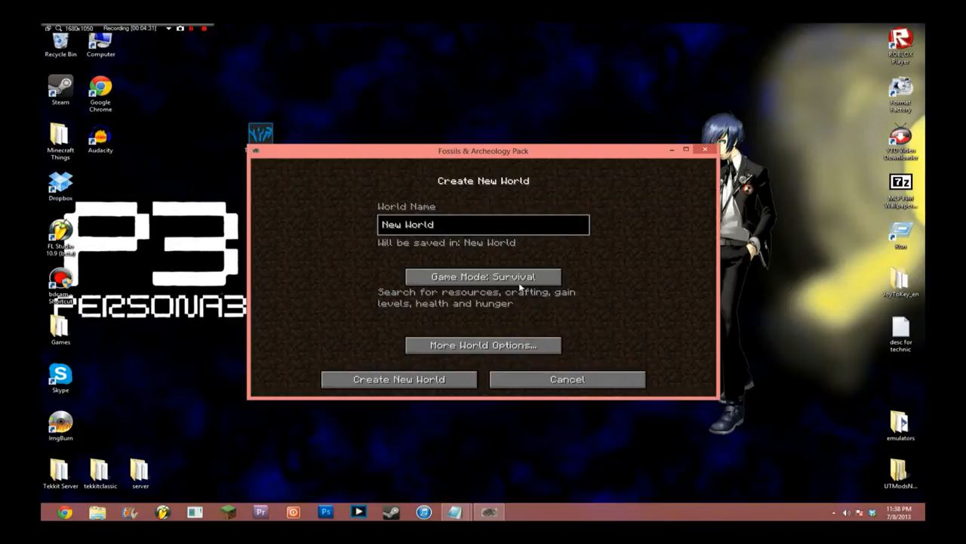
pyautogui.click(483, 276)
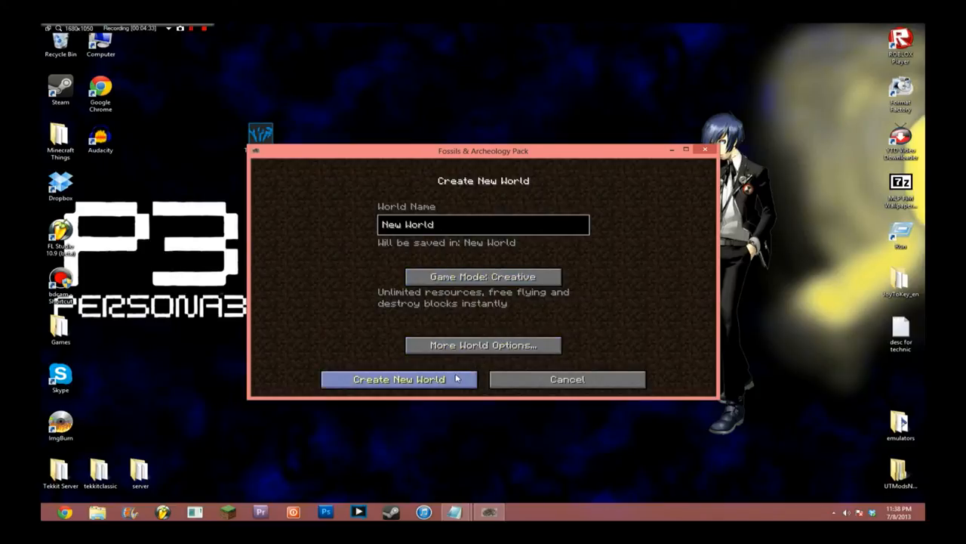
pyautogui.click(398, 379)
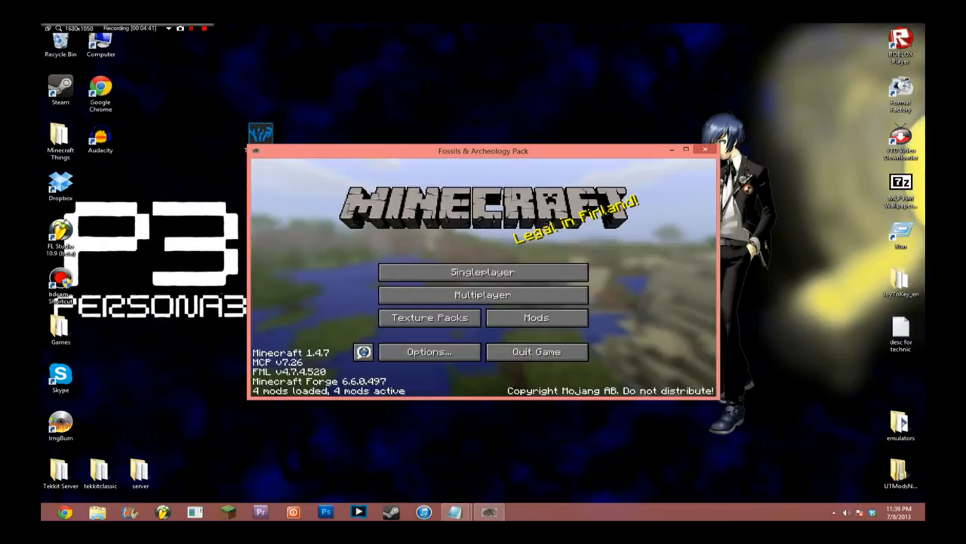
pyautogui.click(483, 271)
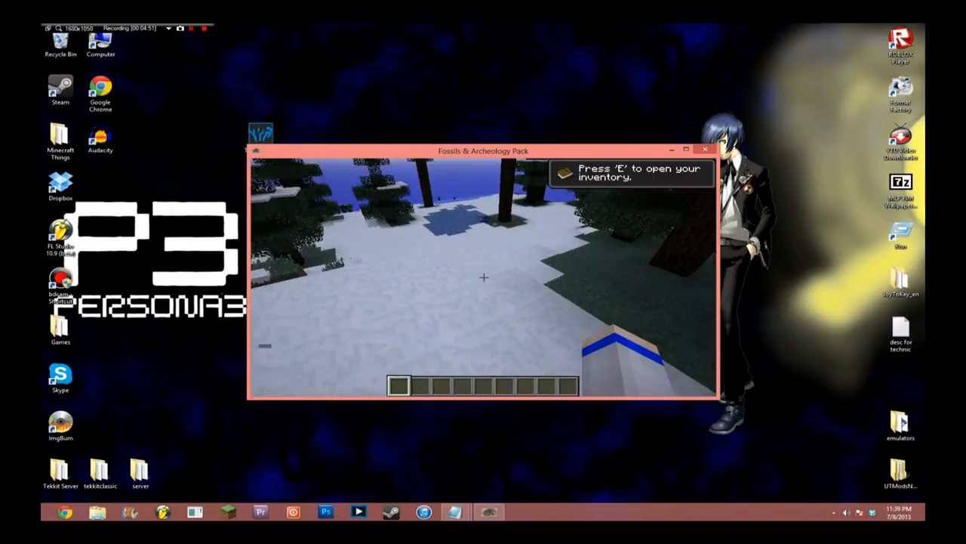
pyautogui.press('e')
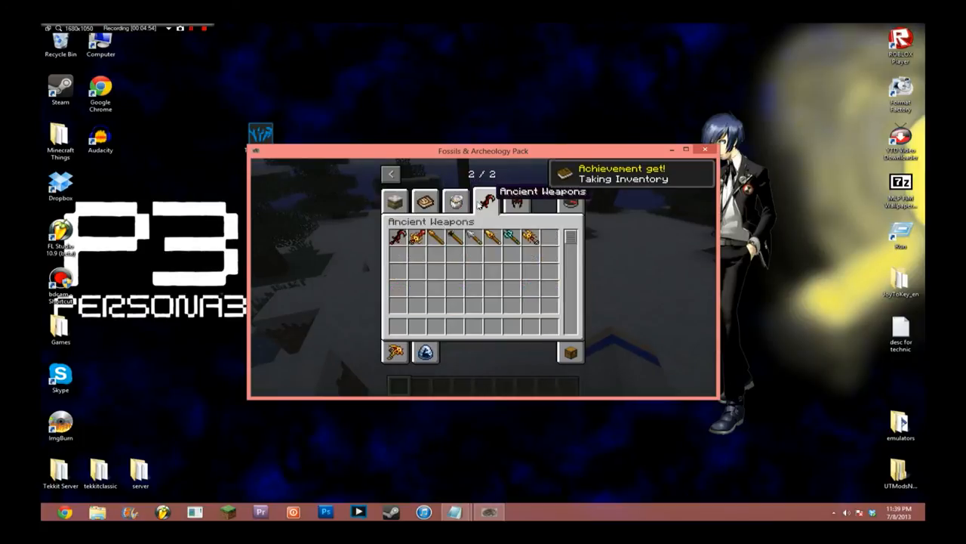
pyautogui.click(511, 200)
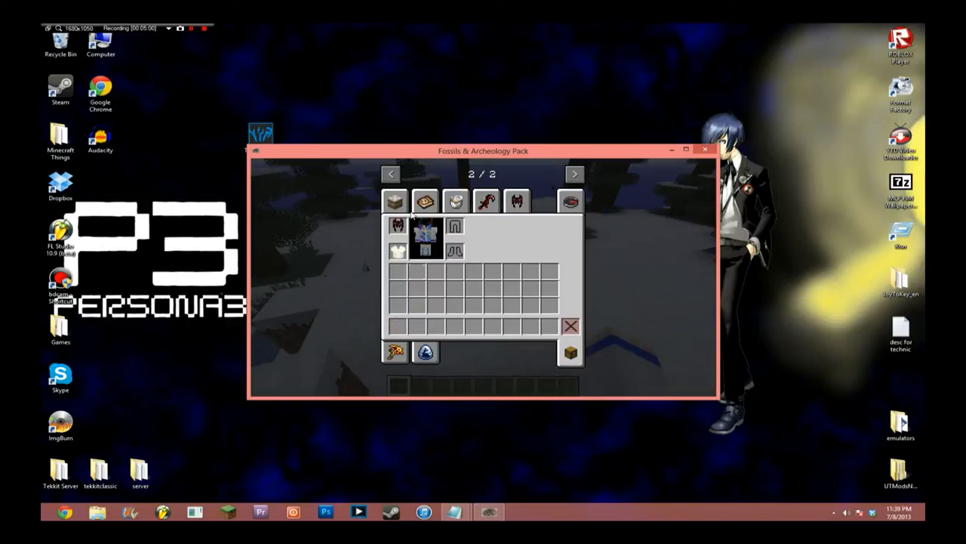
pyautogui.press('Escape')
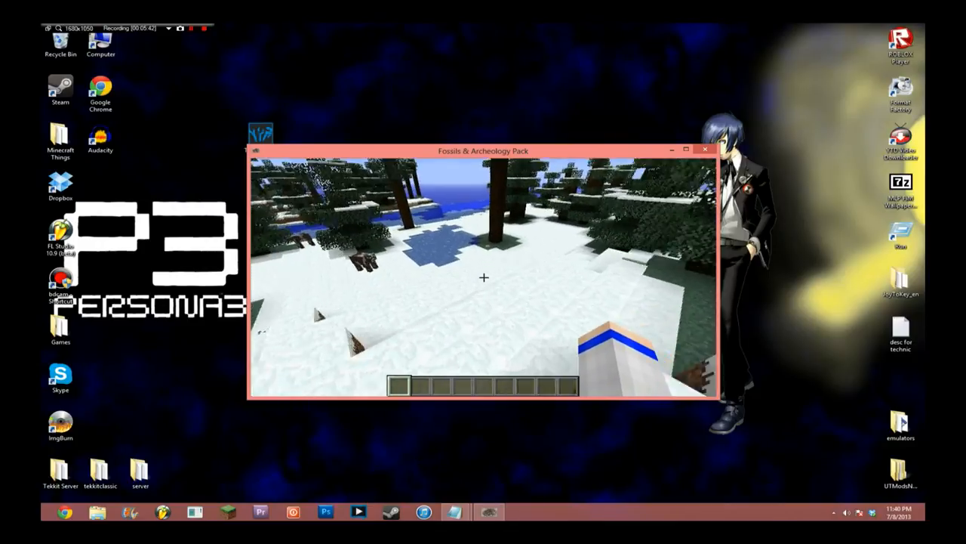
pyautogui.moveTo(483, 278)
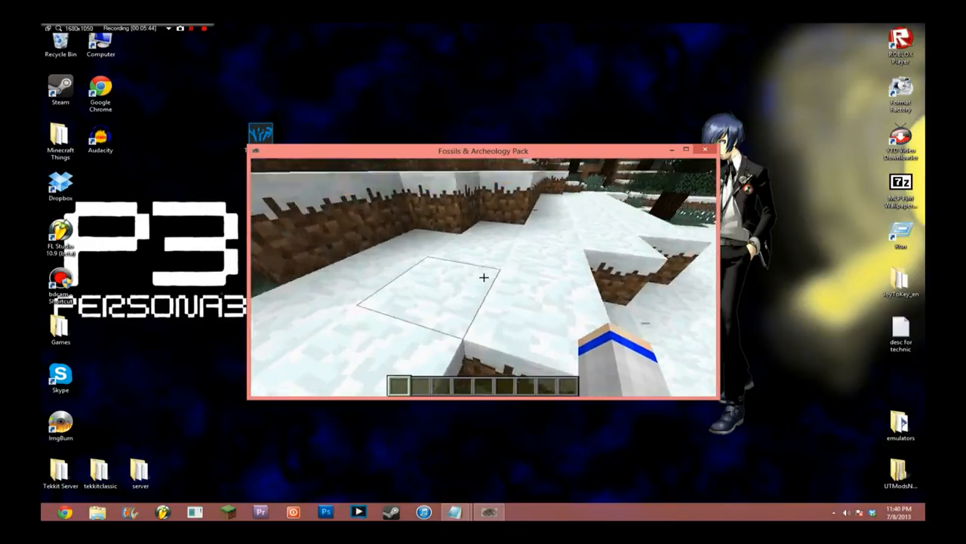